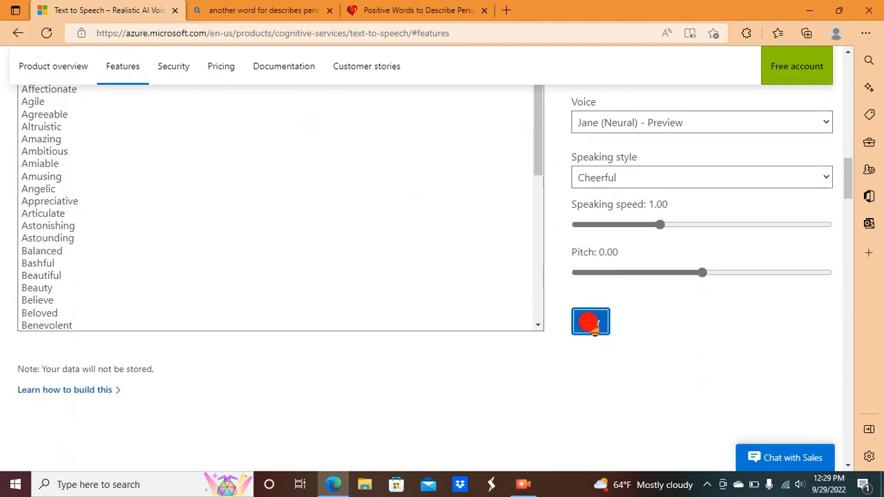
# - Play the adjective list in the Jane (Neural) Cheerful voice
pyautogui.click(592, 321)
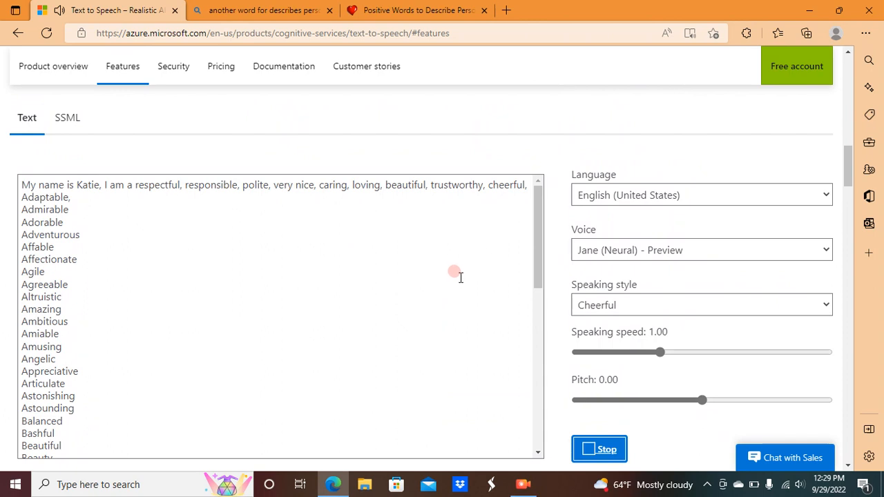
pyautogui.moveTo(453, 268)
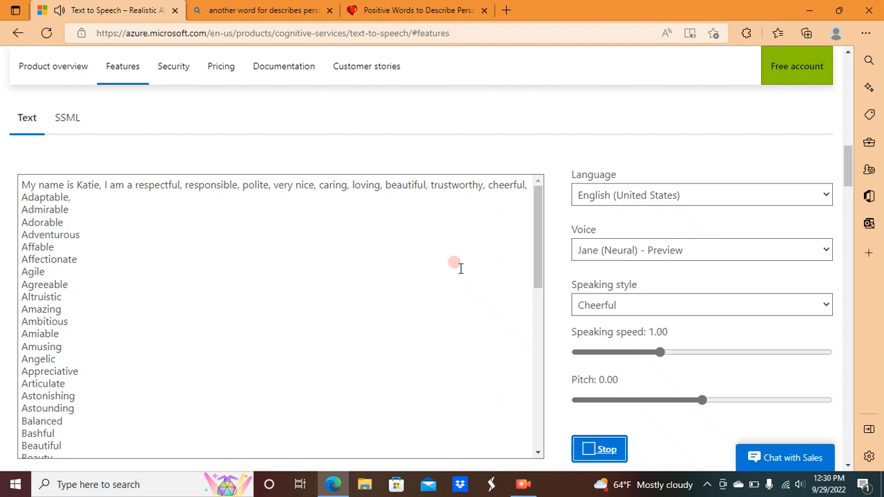
pyautogui.scroll(-3)
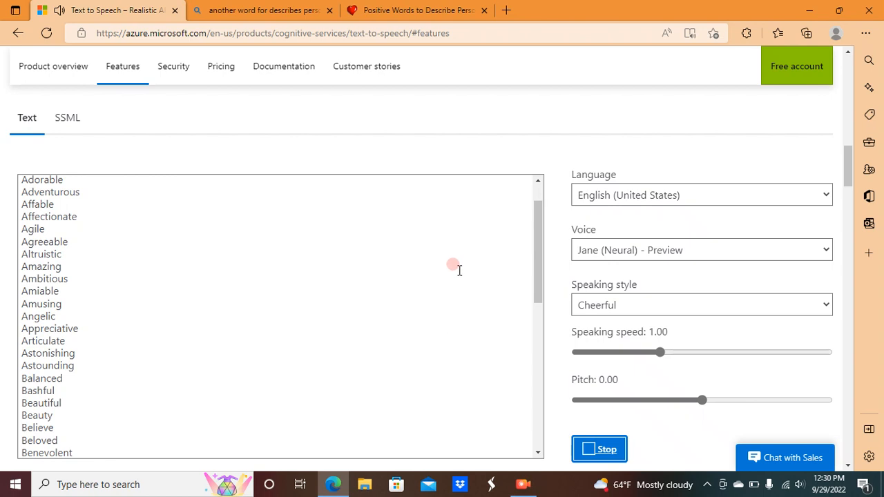
pyautogui.moveTo(354, 268)
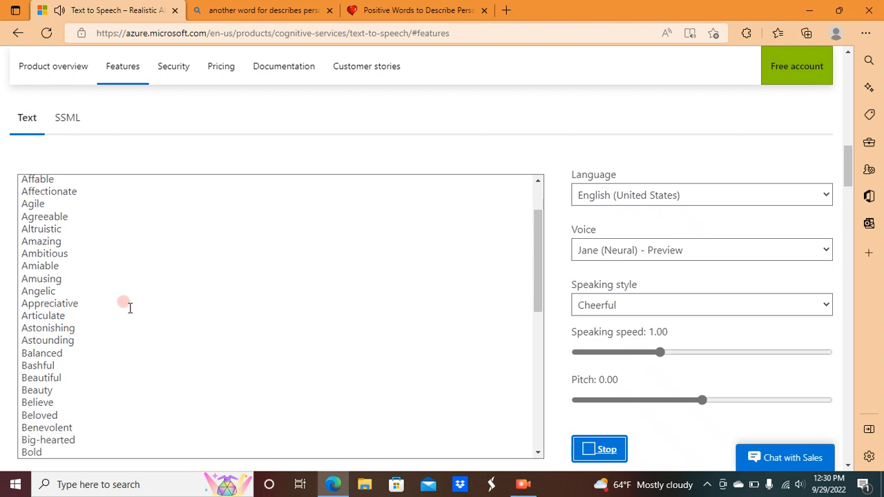
pyautogui.scroll(-3)
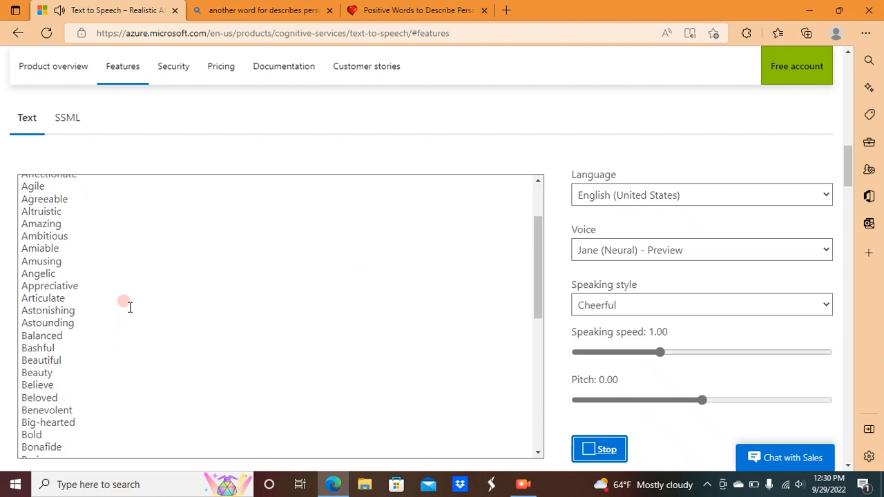
pyautogui.scroll(-3)
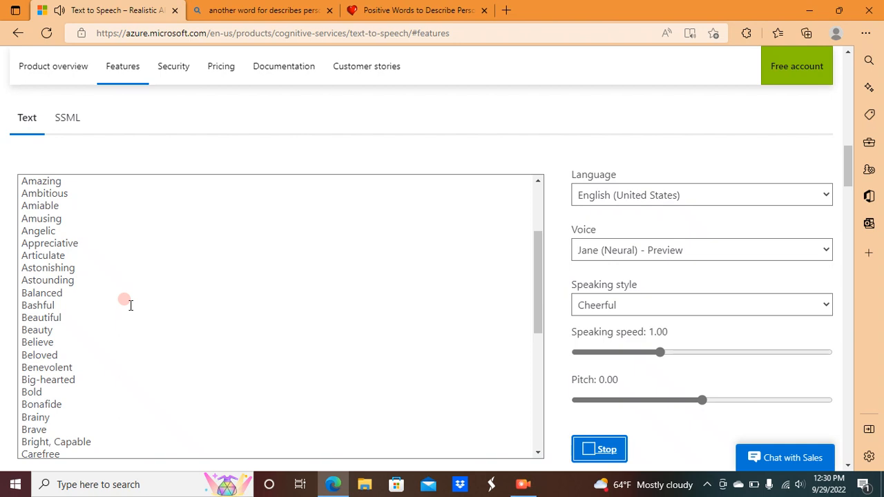
pyautogui.scroll(-3)
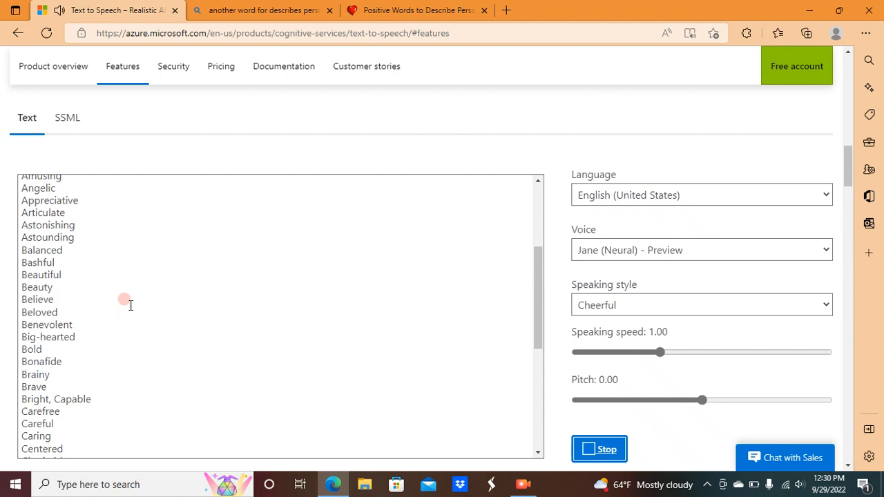
pyautogui.scroll(-3)
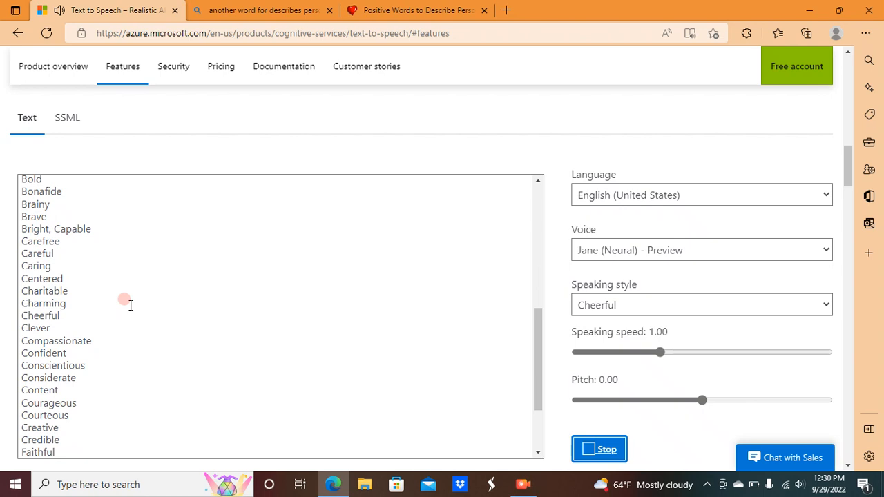
pyautogui.scroll(-3)
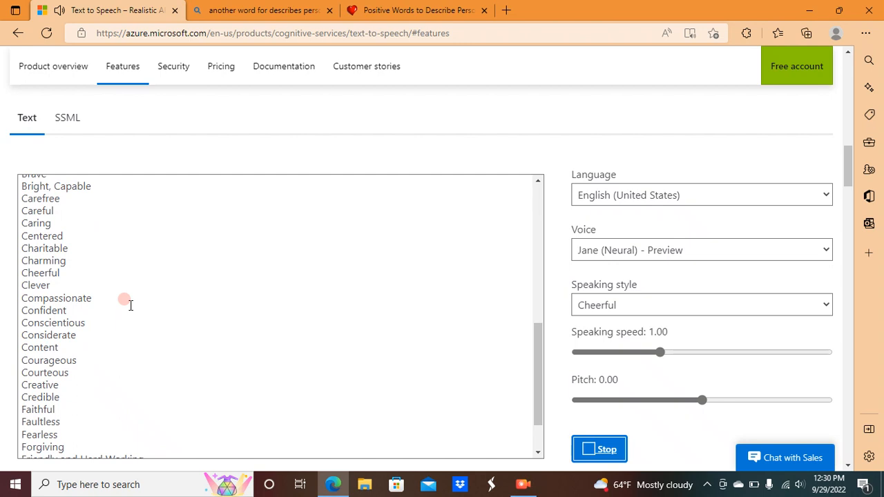
pyautogui.scroll(-3)
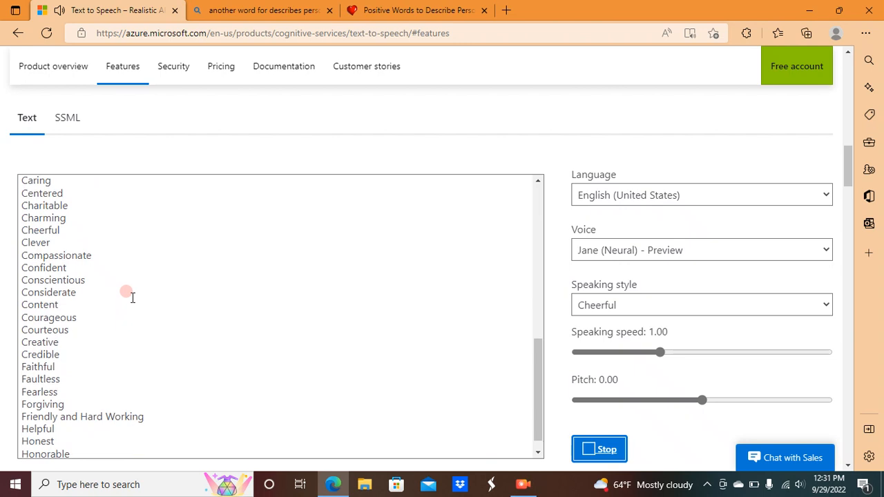
pyautogui.scroll(-3)
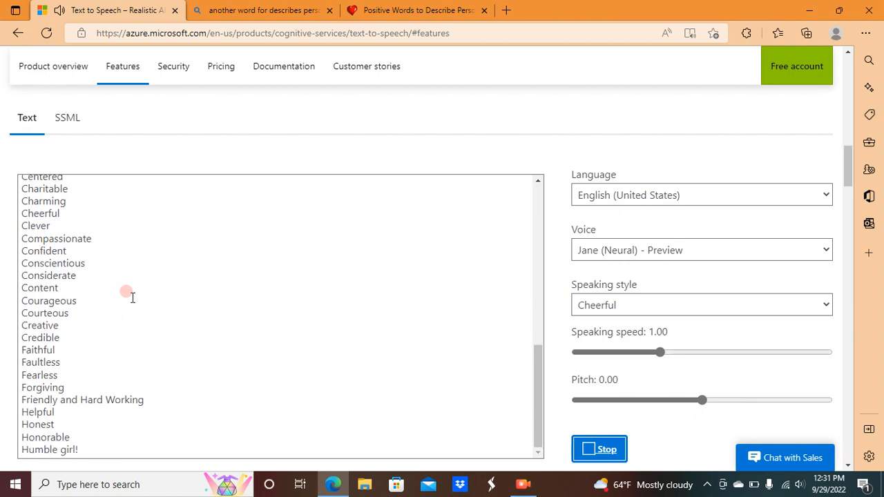
pyautogui.scroll(-3)
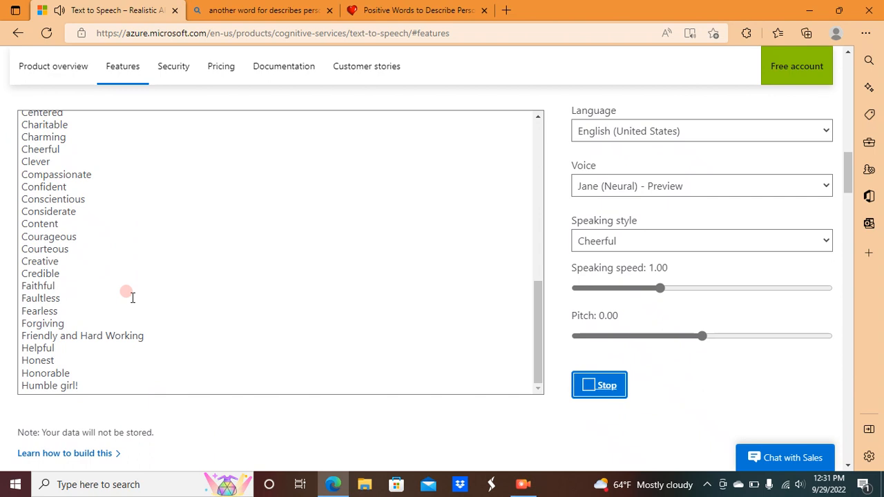
pyautogui.scroll(-3)
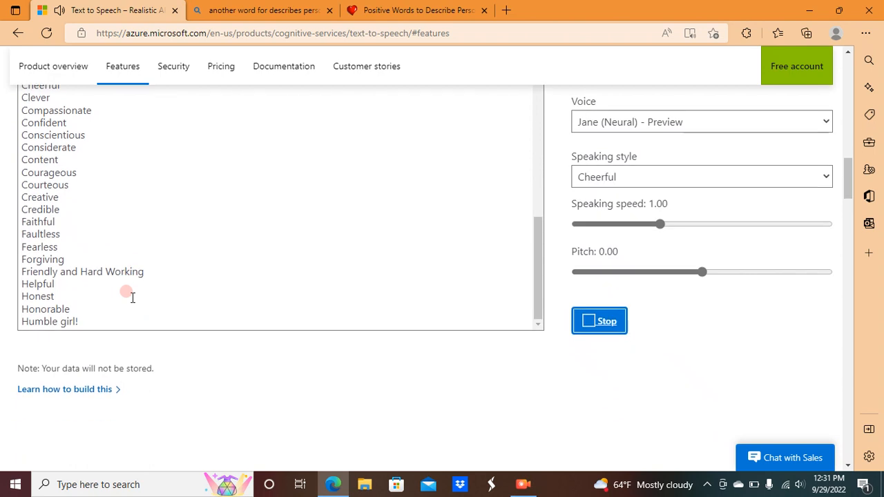
pyautogui.scroll(-3)
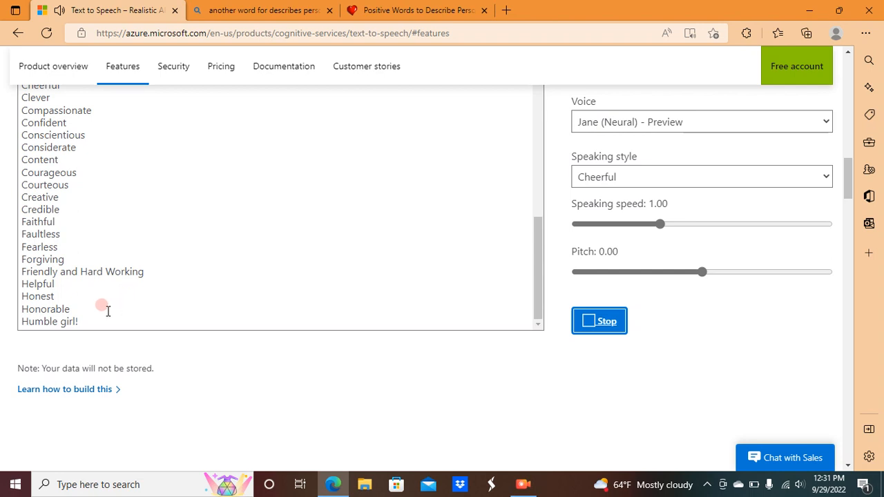
# - Replace the list with "I will never curse because I am not allowed to do that!" and have it read
pyautogui.click(600, 320)
pyautogui.write("I don't curse at all,")
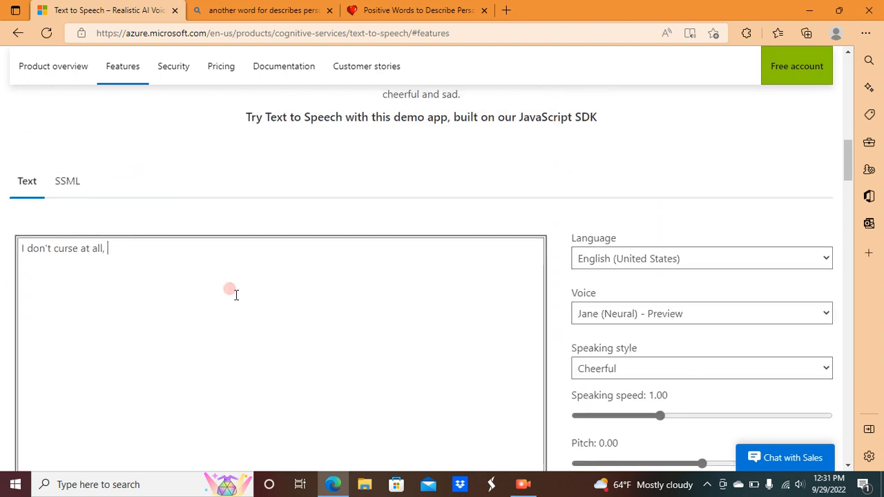
pyautogui.write('i will nev')
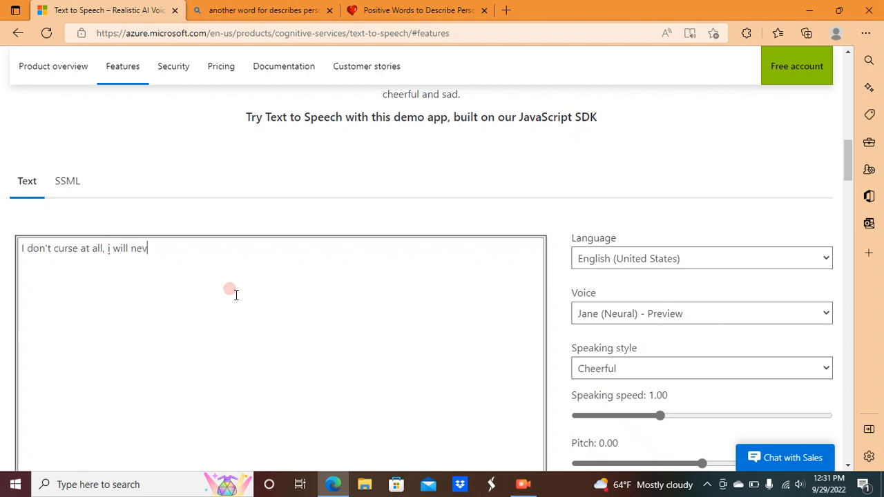
pyautogui.write('er curse')
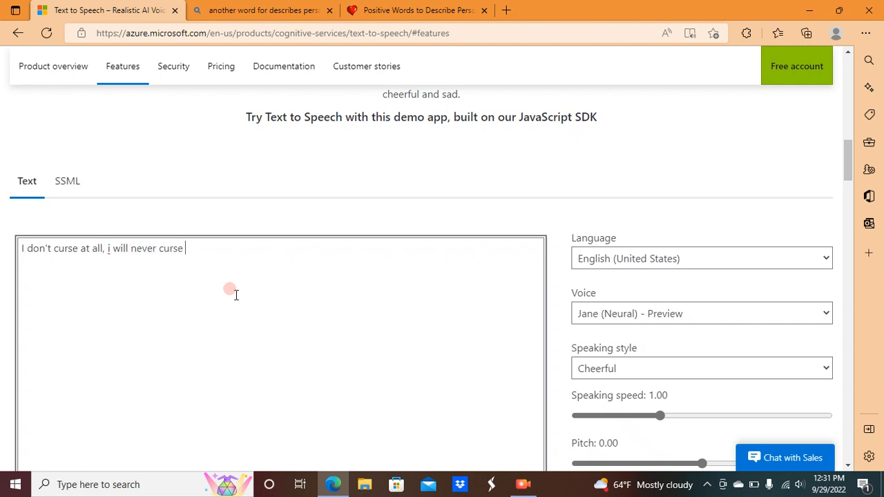
pyautogui.write('because')
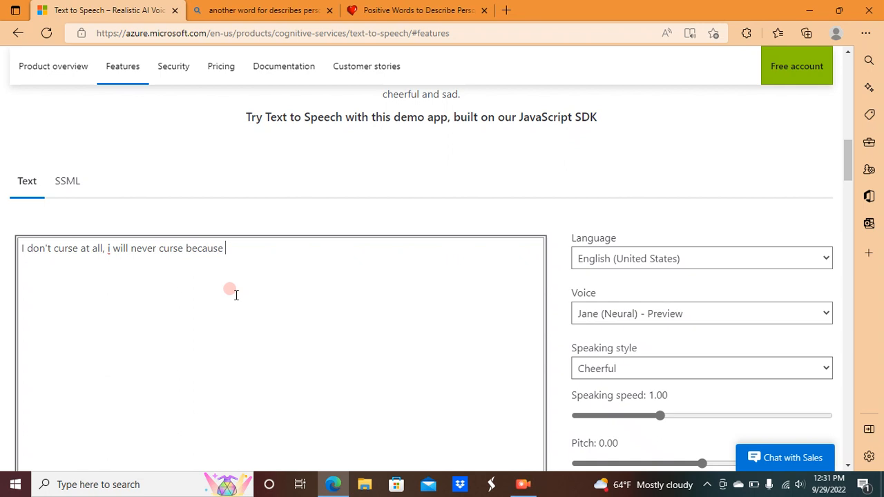
pyautogui.write('I am not allowed to')
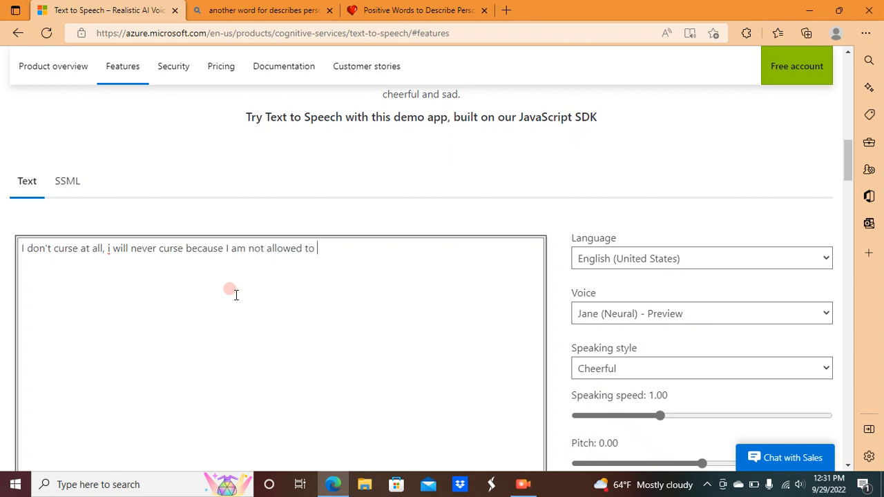
pyautogui.write('do that!')
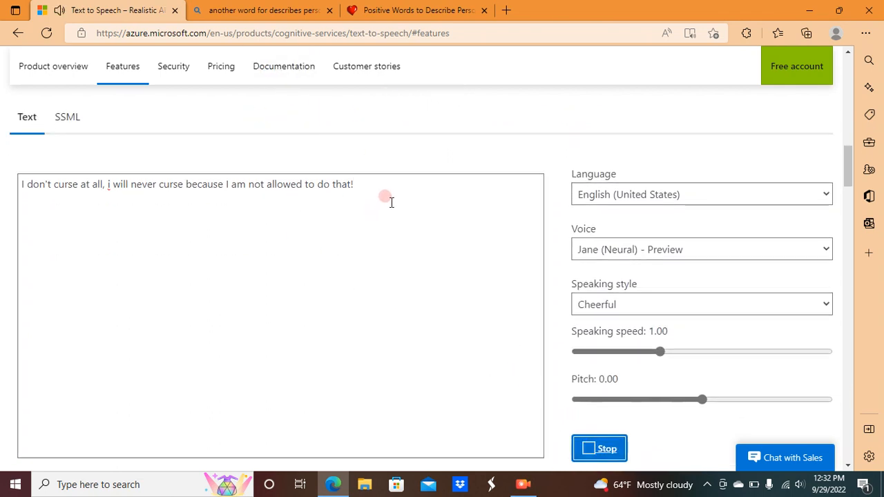
# - Replace the sentence with "that's why I am a very nice lady!" as the text to speak
pyautogui.moveTo(384, 197); pyautogui.dragTo(135, 209)
pyautogui.write('t')
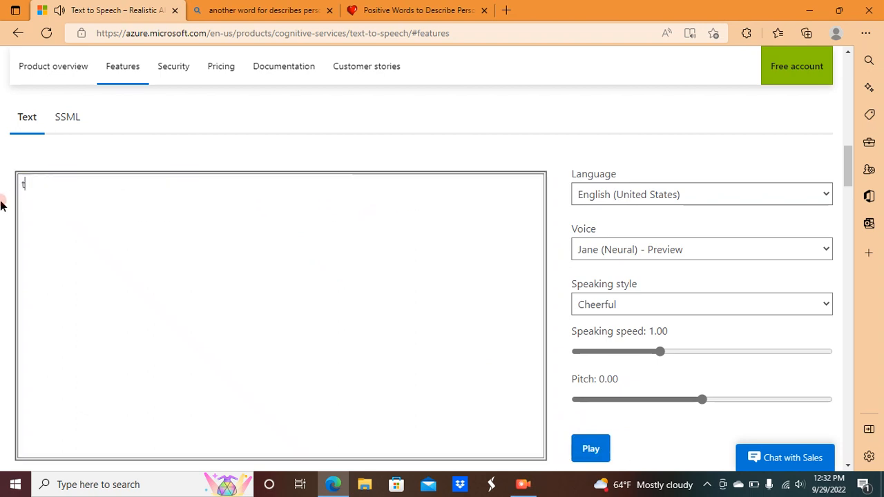
pyautogui.write("hat's why I a")
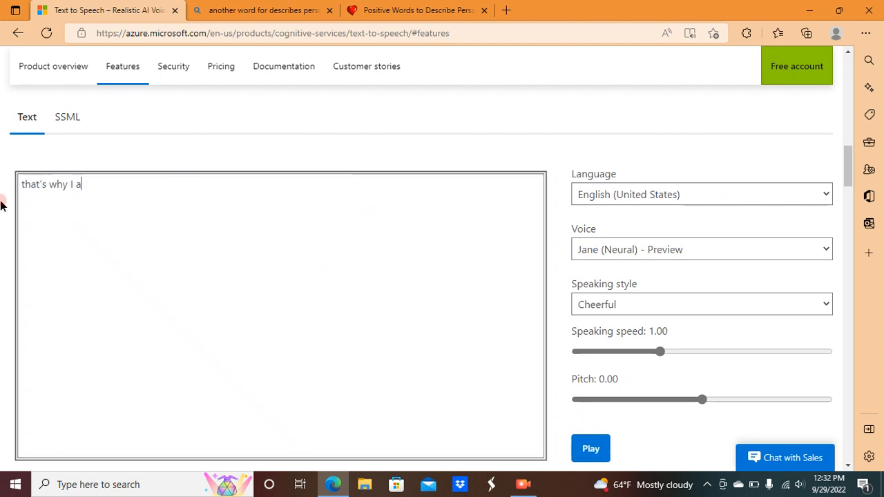
pyautogui.write('m a very nice')
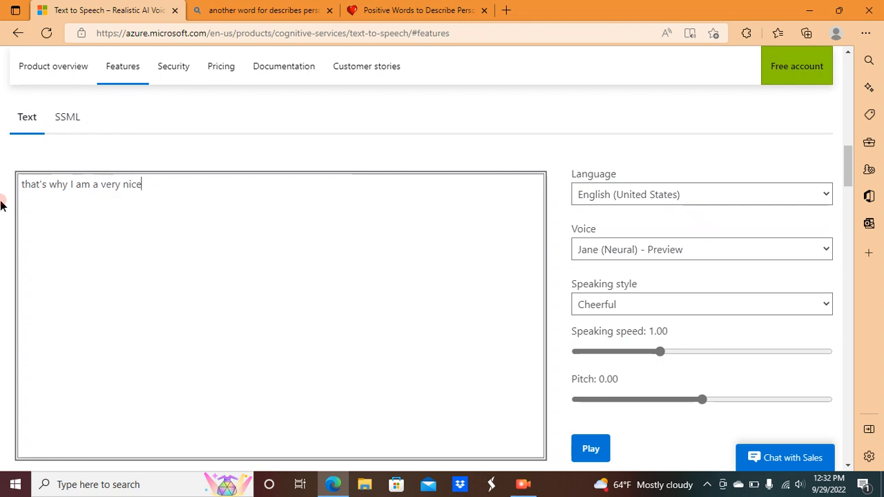
pyautogui.scroll(-3)
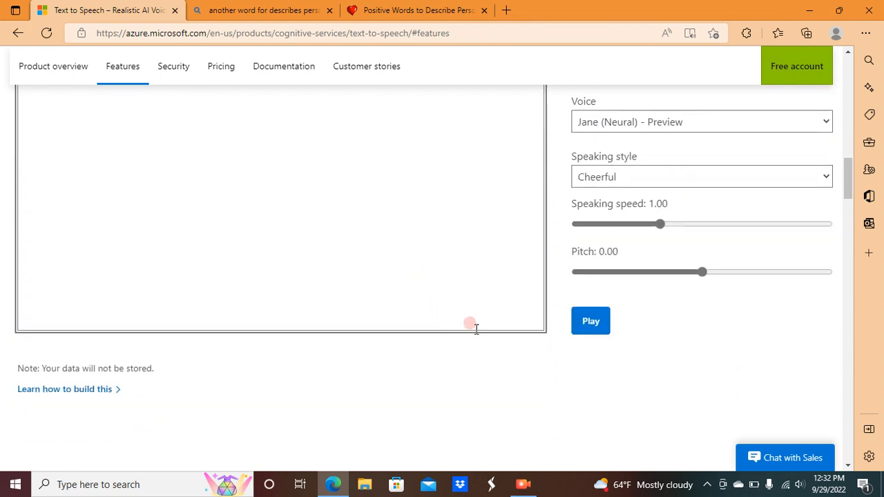
pyautogui.scroll(3)
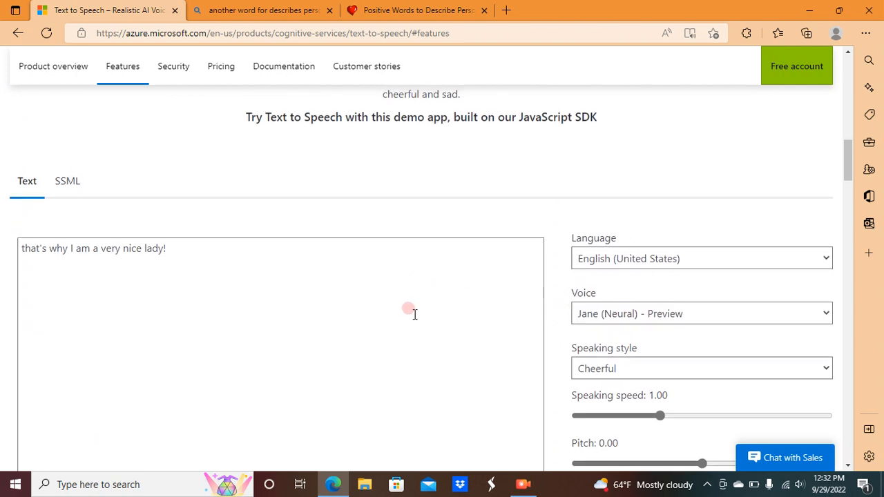